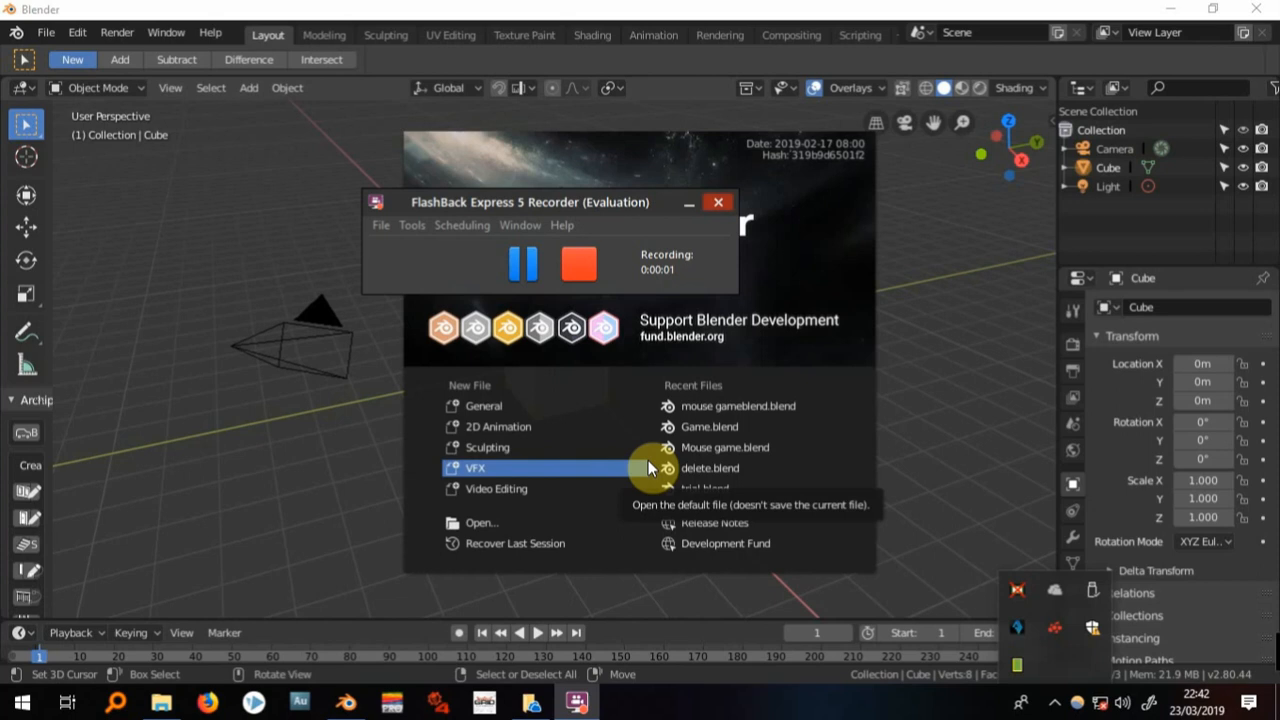
# - Dismiss the splash screen and snap the 3D cursor to the world origin in the default cube scene
pyautogui.click(717, 201)
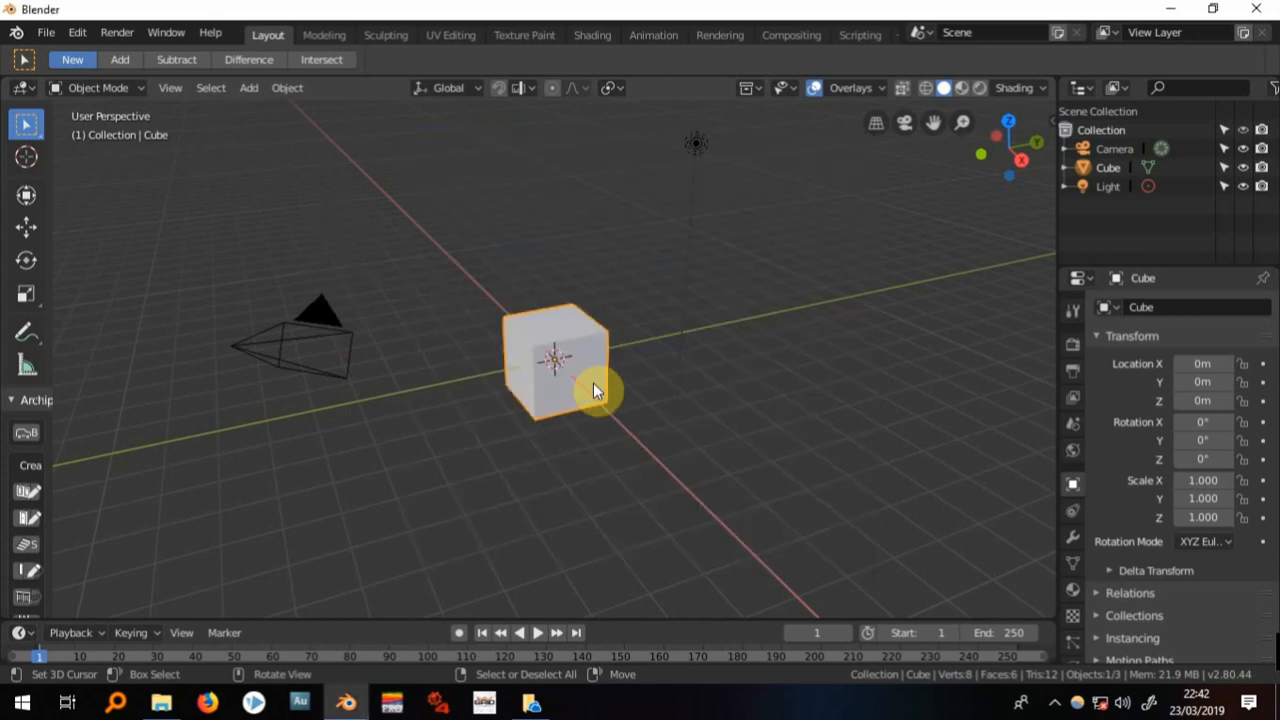
pyautogui.moveTo(595, 390); pyautogui.dragTo(485, 318)
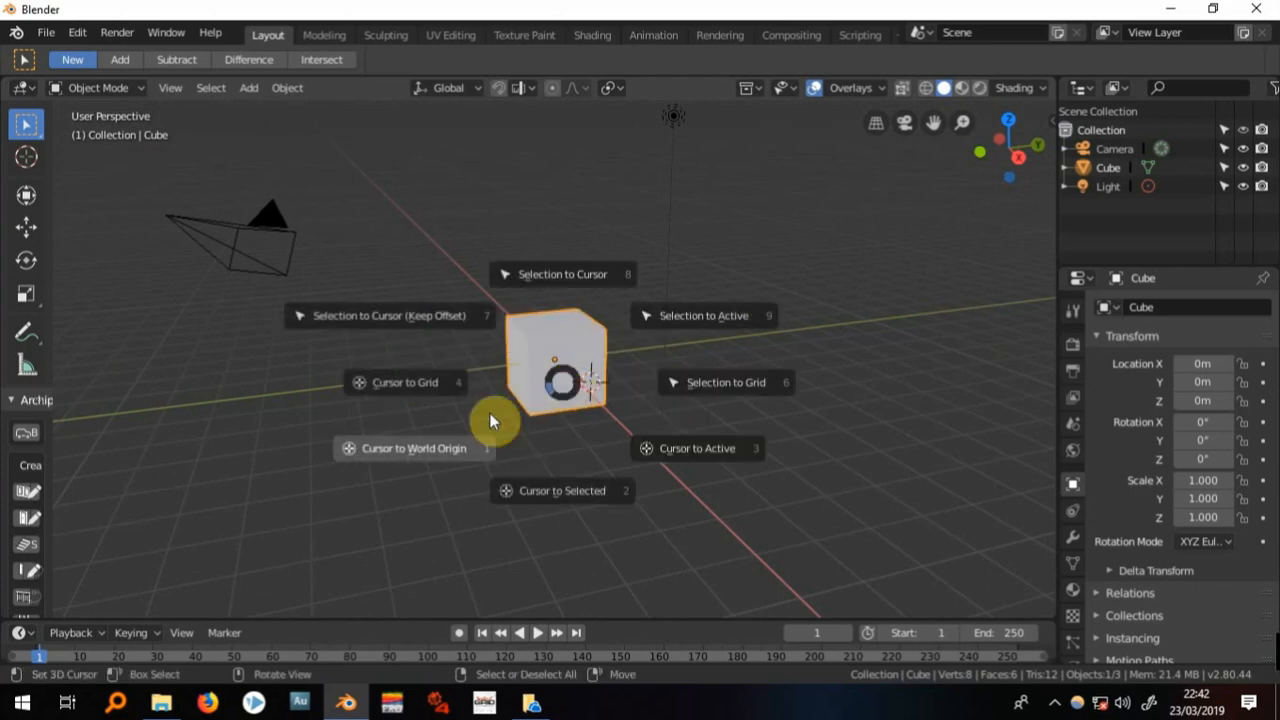
pyautogui.click(408, 448)
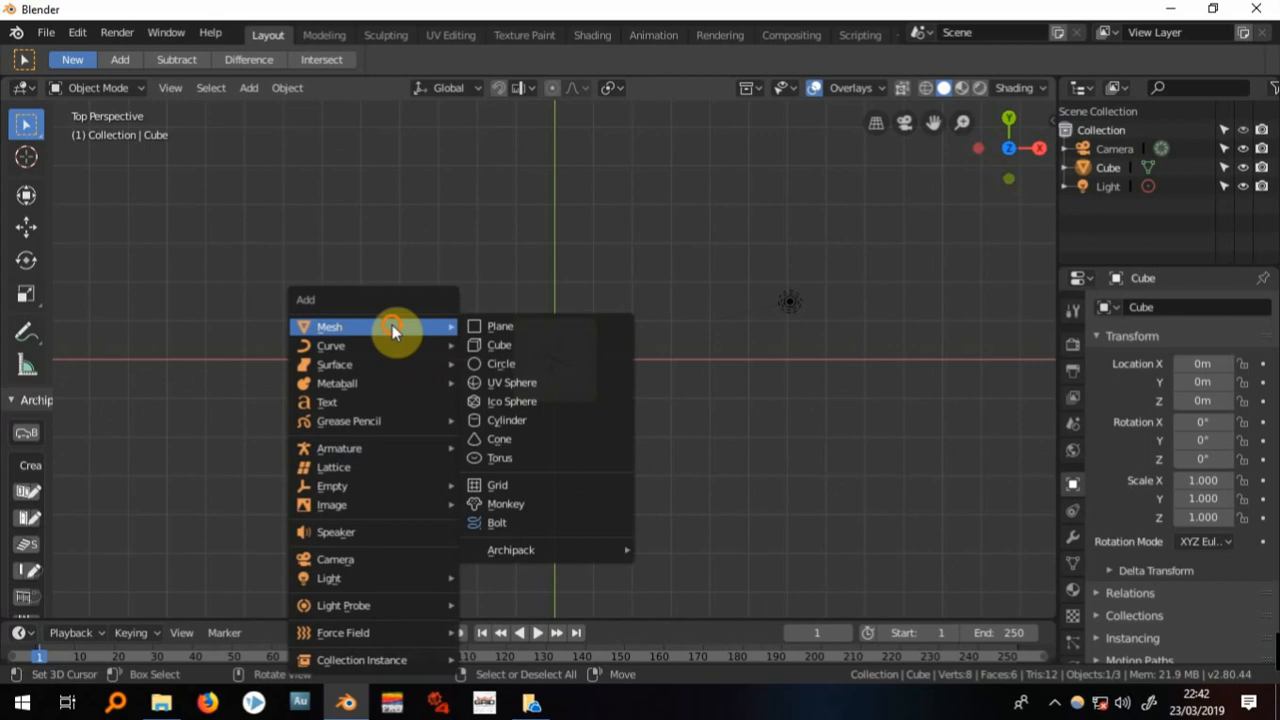
# - Add a mesh plane at the origin and scale it to about 8.589 as the ground beneath the cube
pyautogui.click(486, 325)
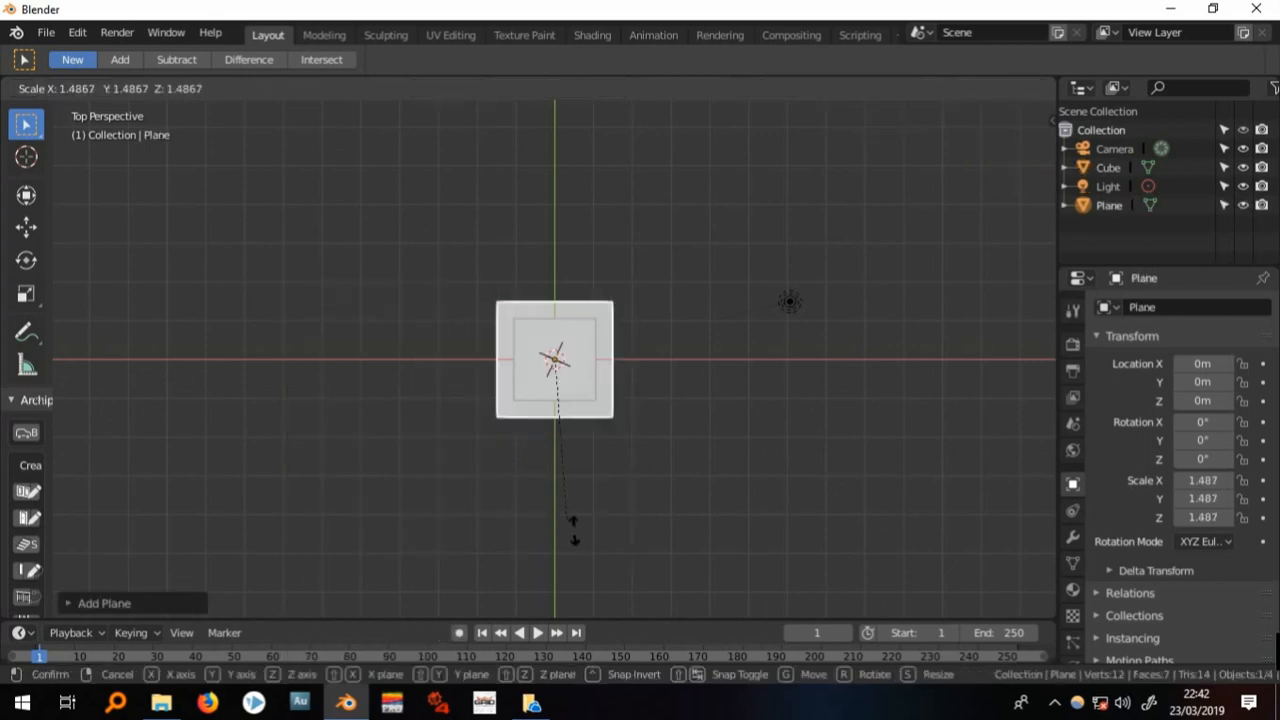
pyautogui.click(310, 385)
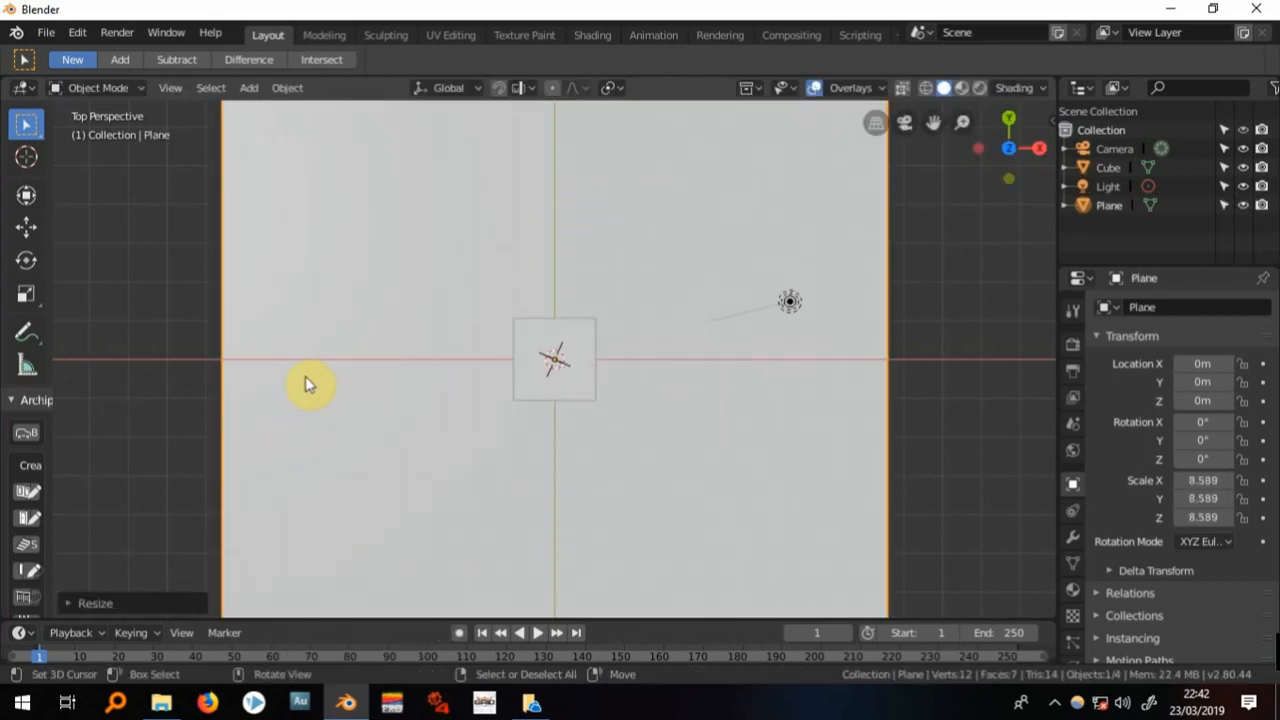
pyautogui.moveTo(310, 385); pyautogui.dragTo(490, 297)
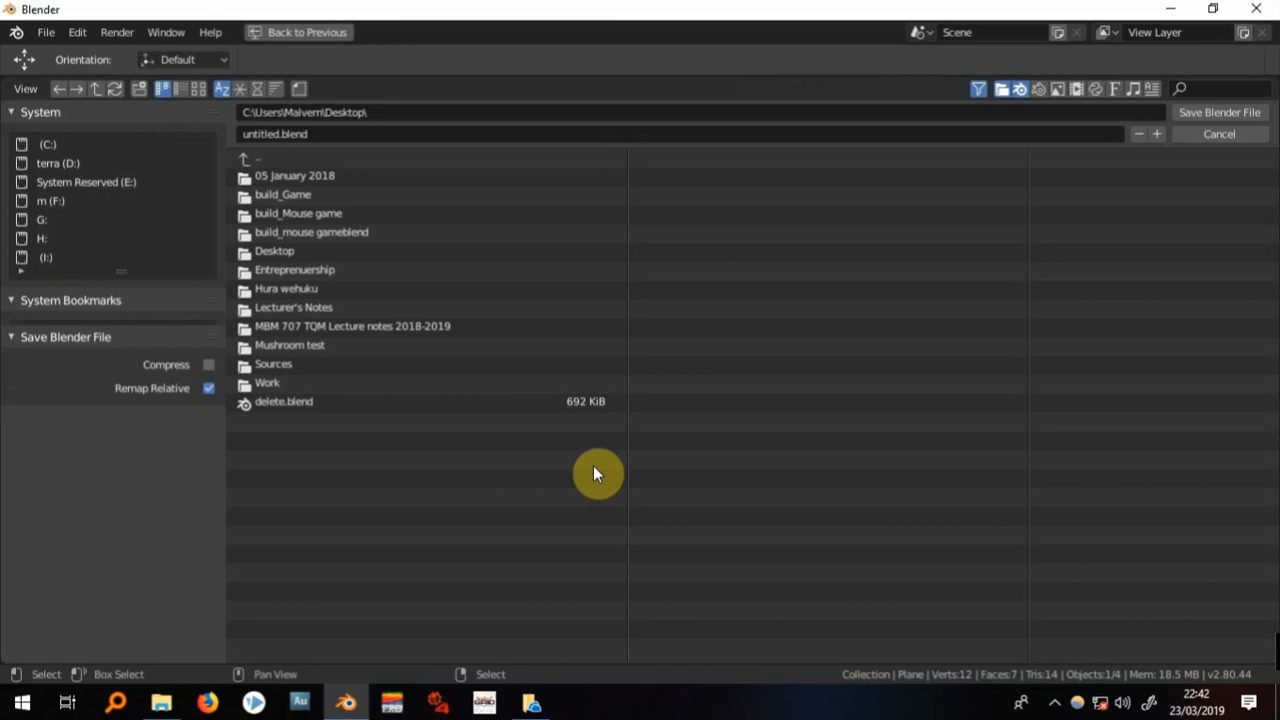
# - Save the scene to the Desktop as mouse game.blend via Save As
pyautogui.click(280, 133)
pyautogui.write('mouse game')
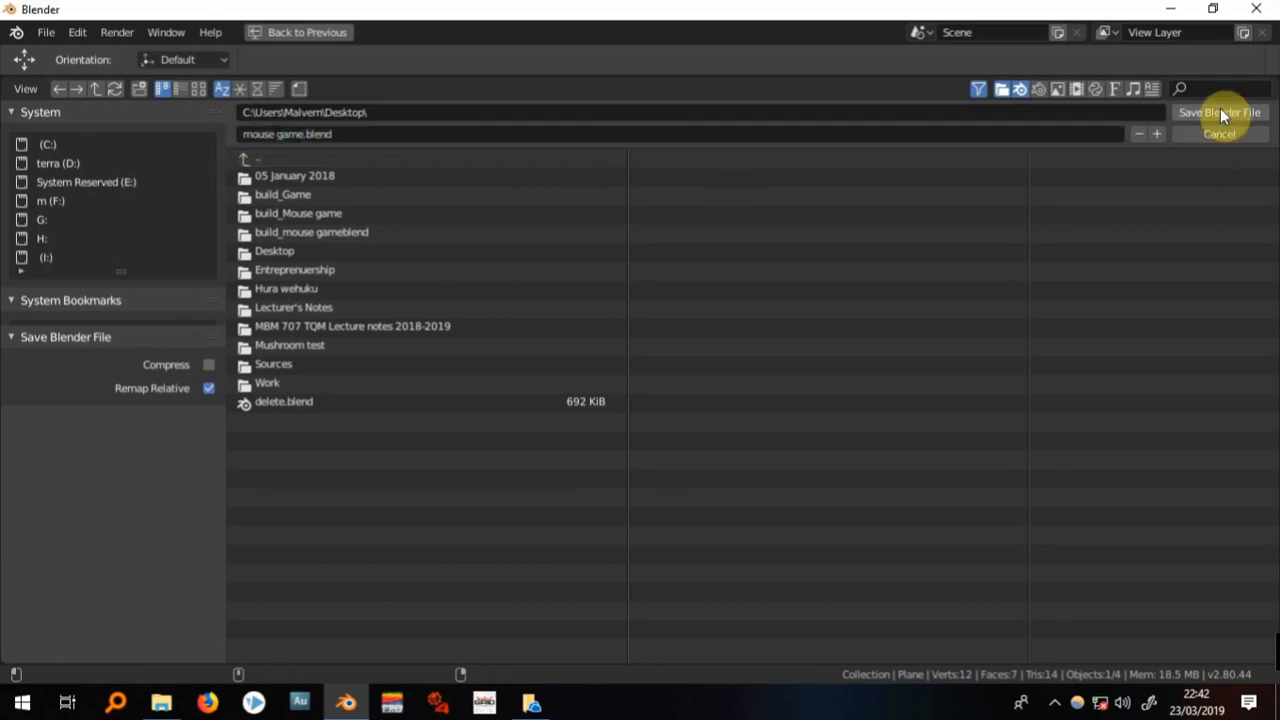
pyautogui.click(1218, 111)
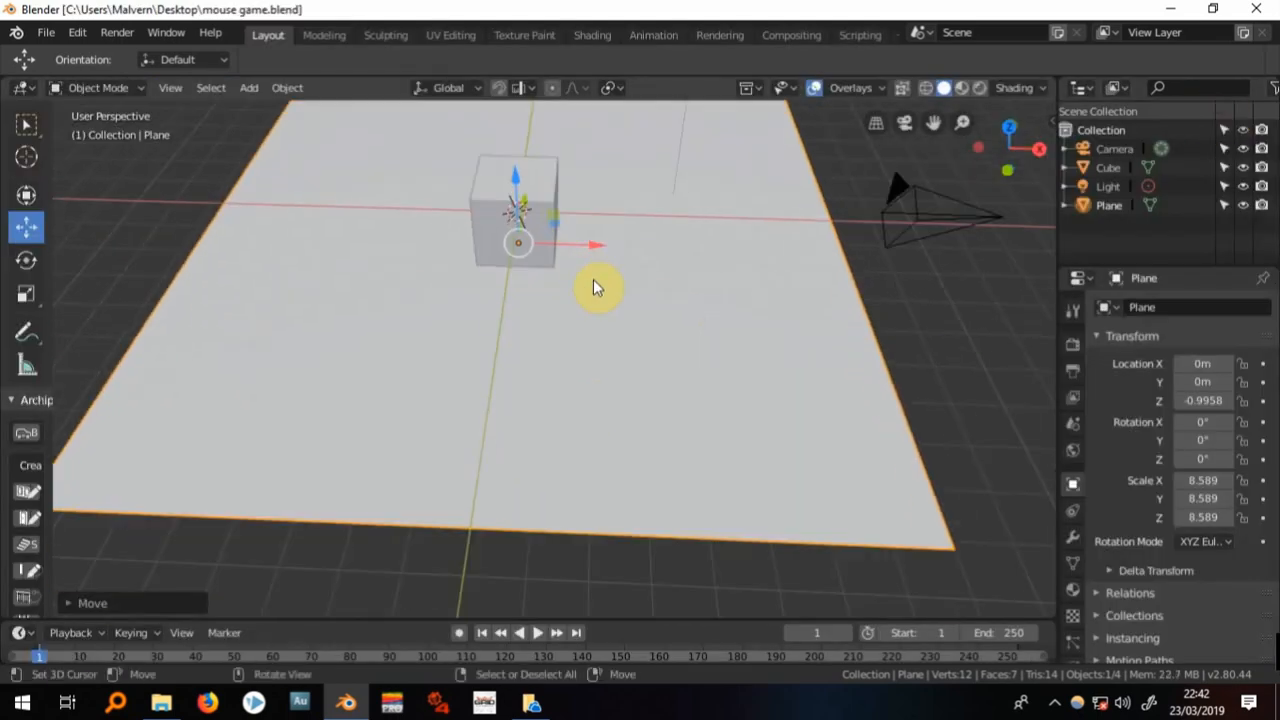
# - Switch to camera view and move the camera so the ground plane sits centred in frame from above
pyautogui.press('7')
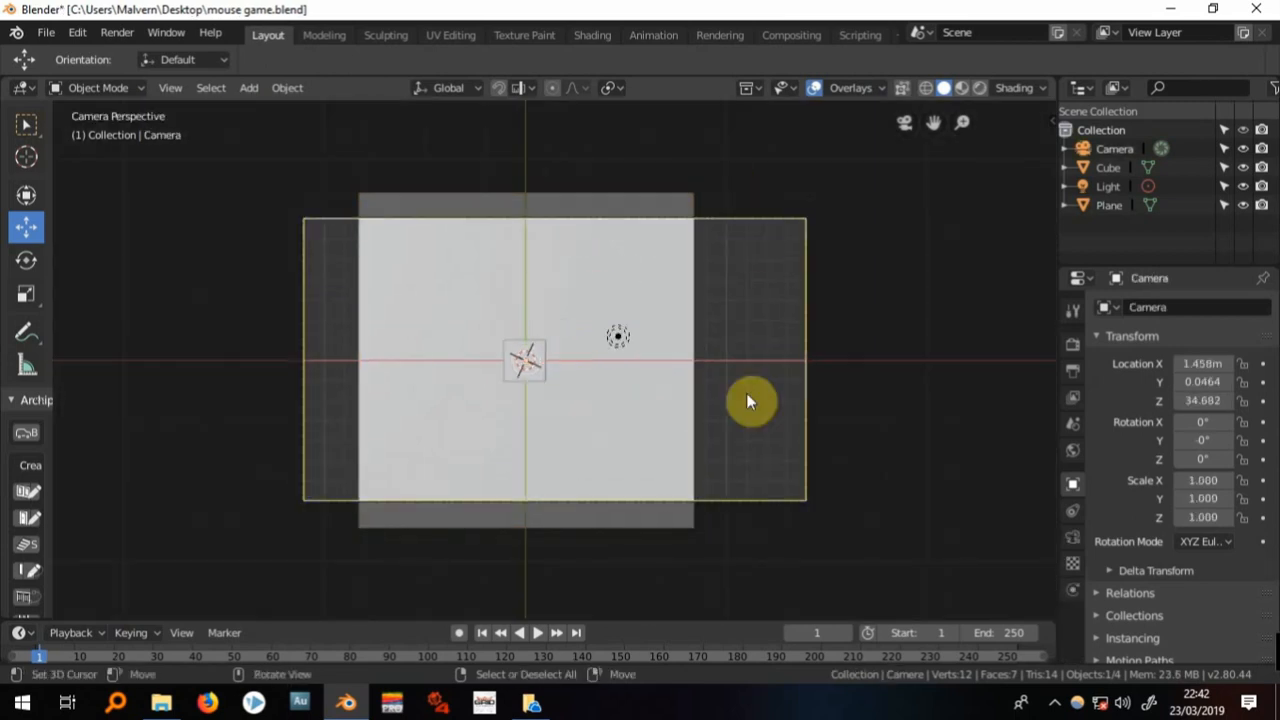
pyautogui.moveTo(750, 400); pyautogui.dragTo(668, 562)
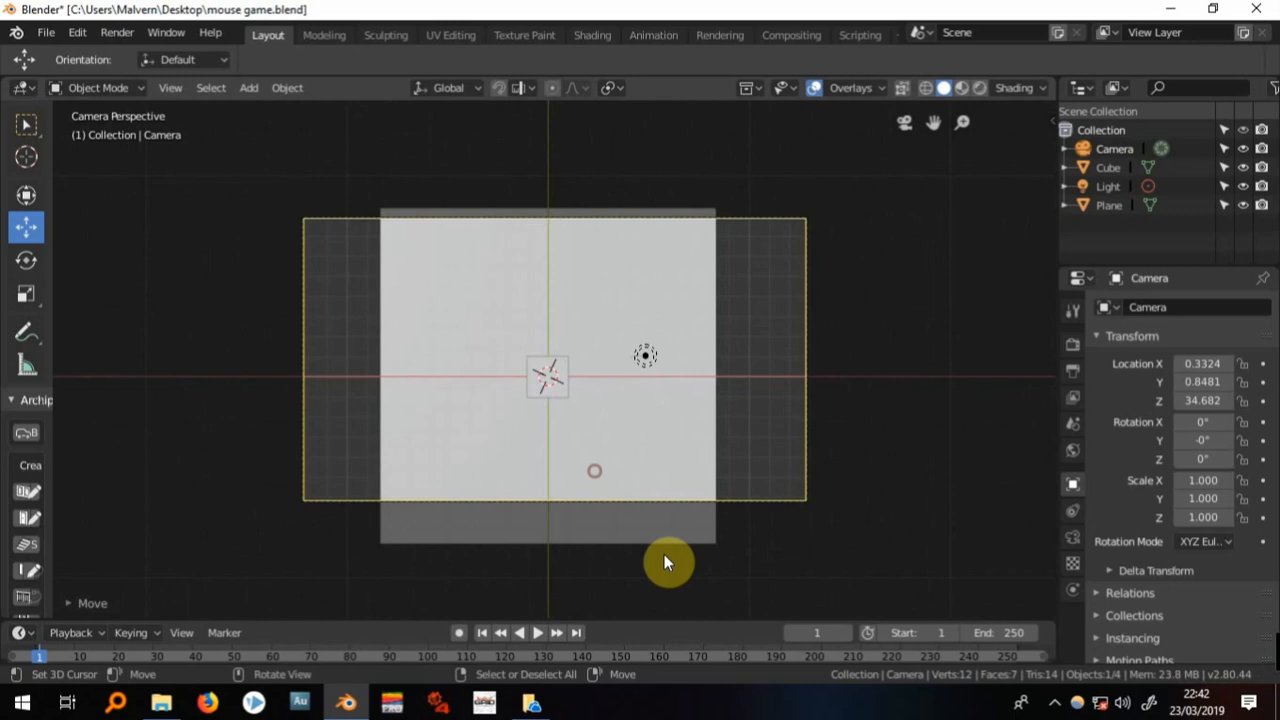
pyautogui.press('g')
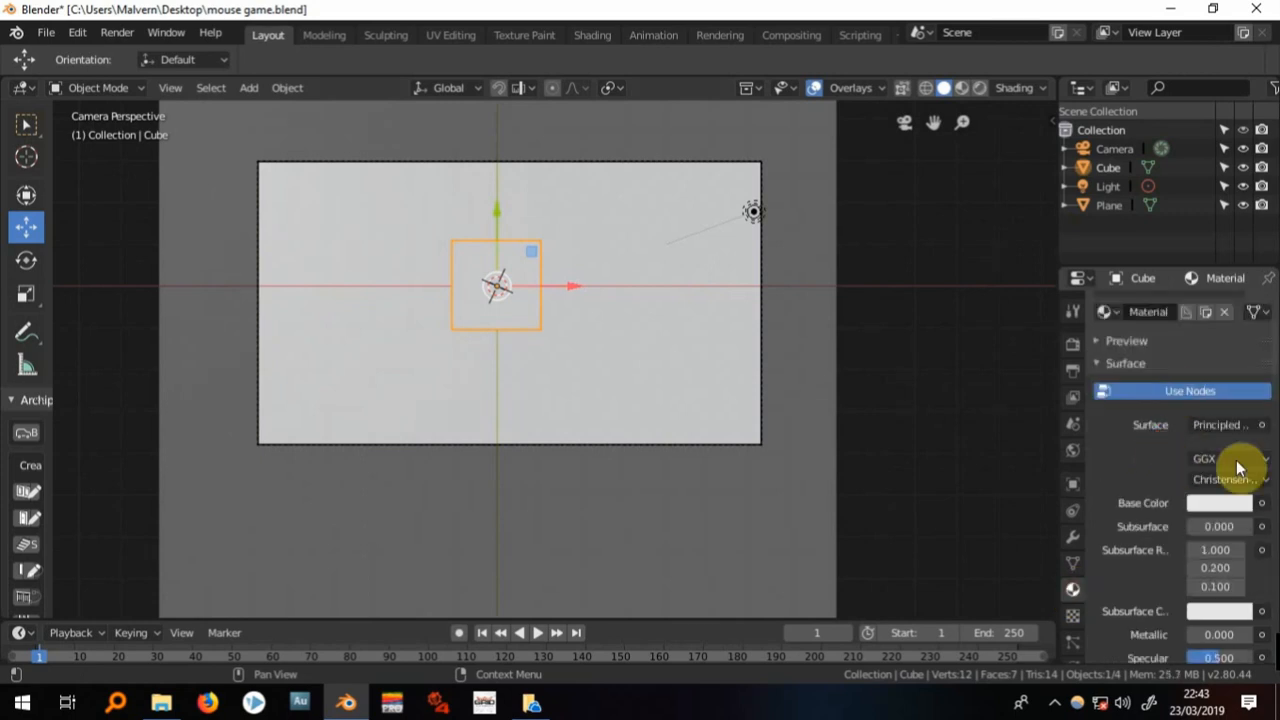
# - Create new materials for the cube and plane and pick a green base colour for the plane
pyautogui.click(1216, 502)
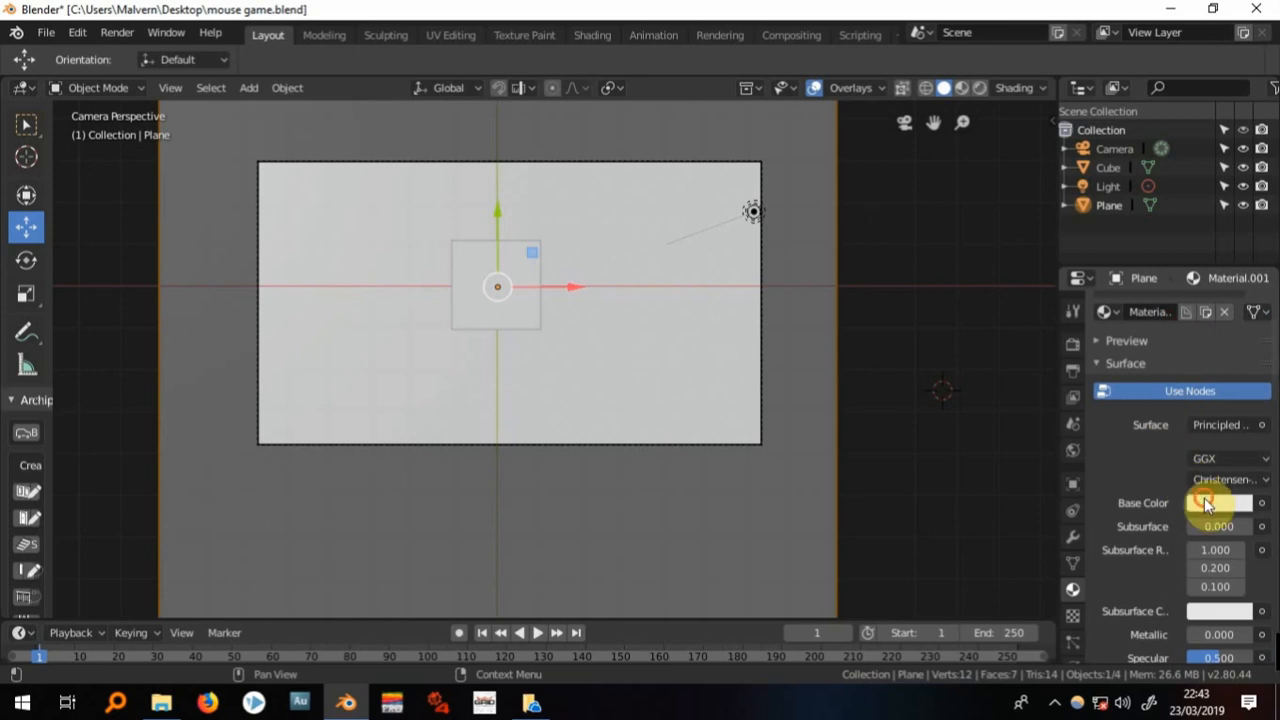
pyautogui.click(1205, 503)
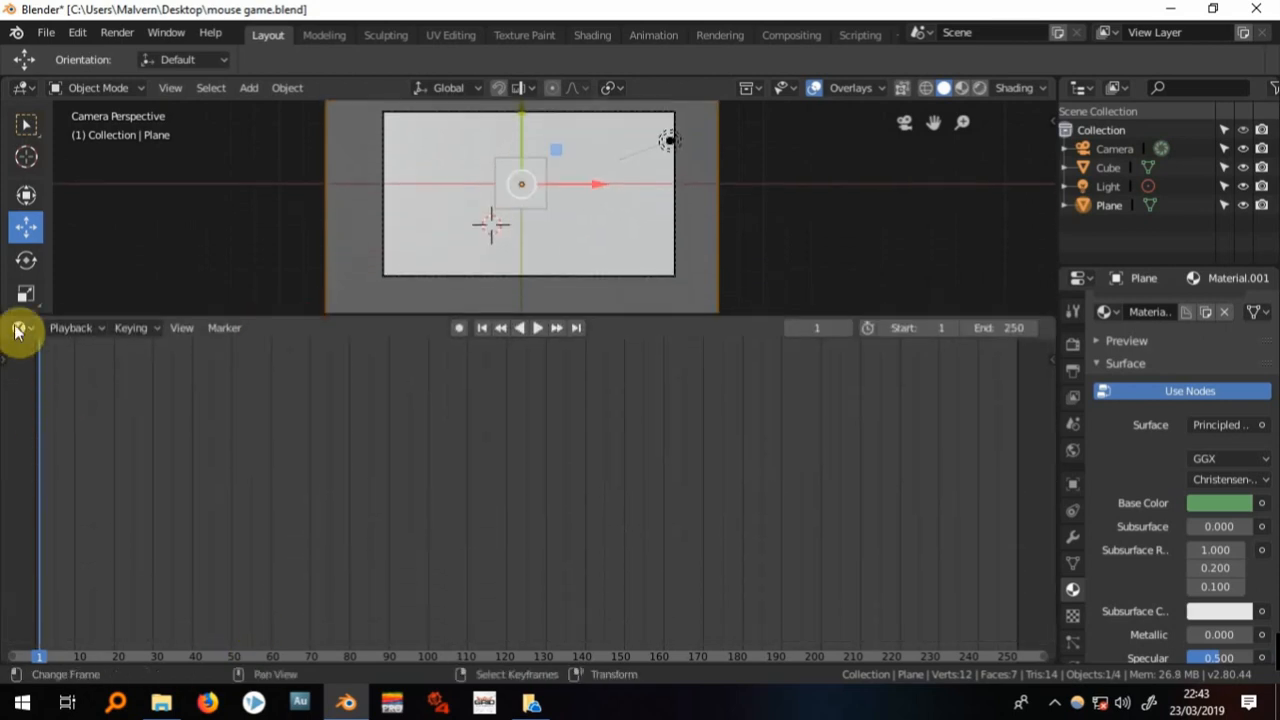
# - Turn the lower area into the Logic Node Editor and attach the Mouse Palyer tree to the orange cube as an Armory trait
pyautogui.click(14, 327)
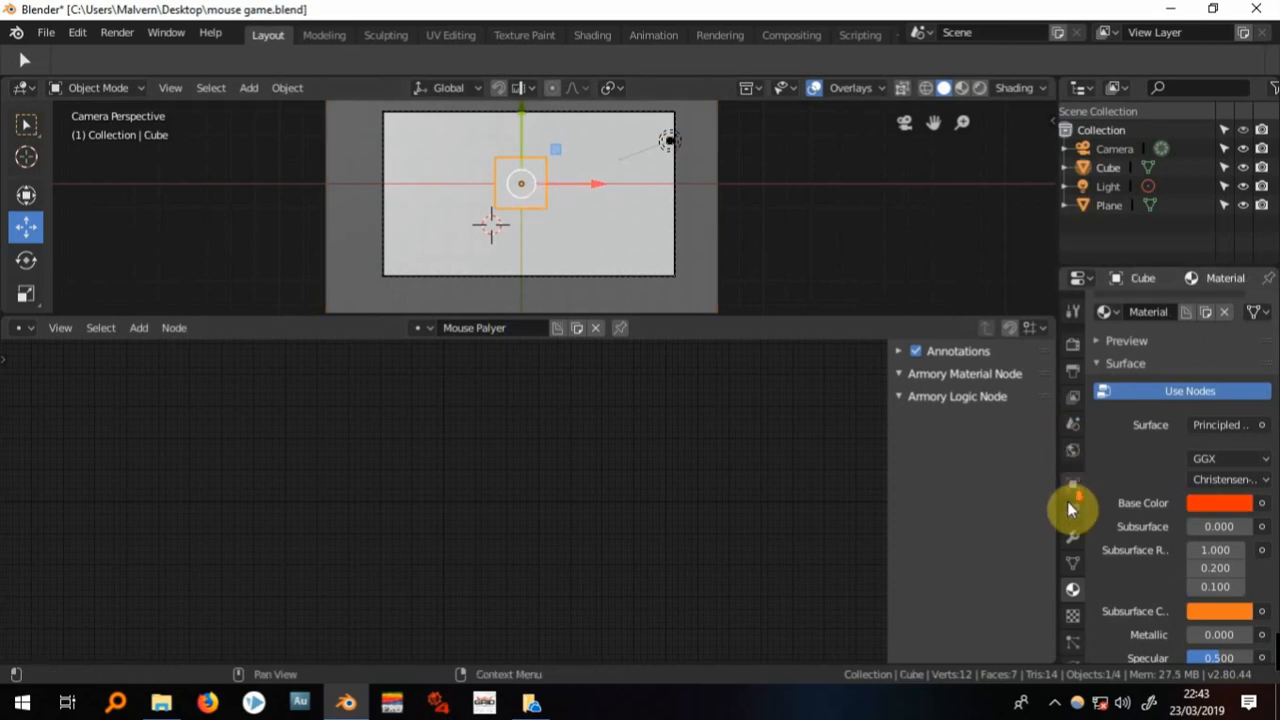
pyautogui.click(1071, 490)
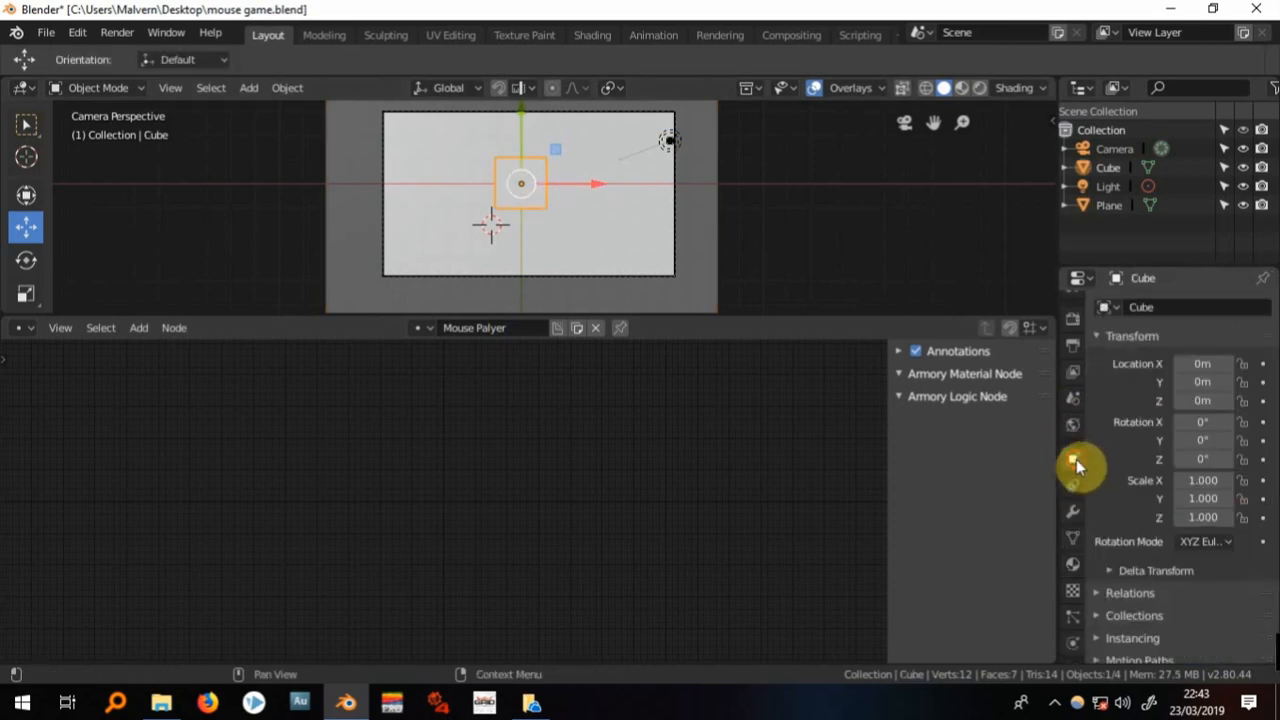
pyautogui.scroll(-3)
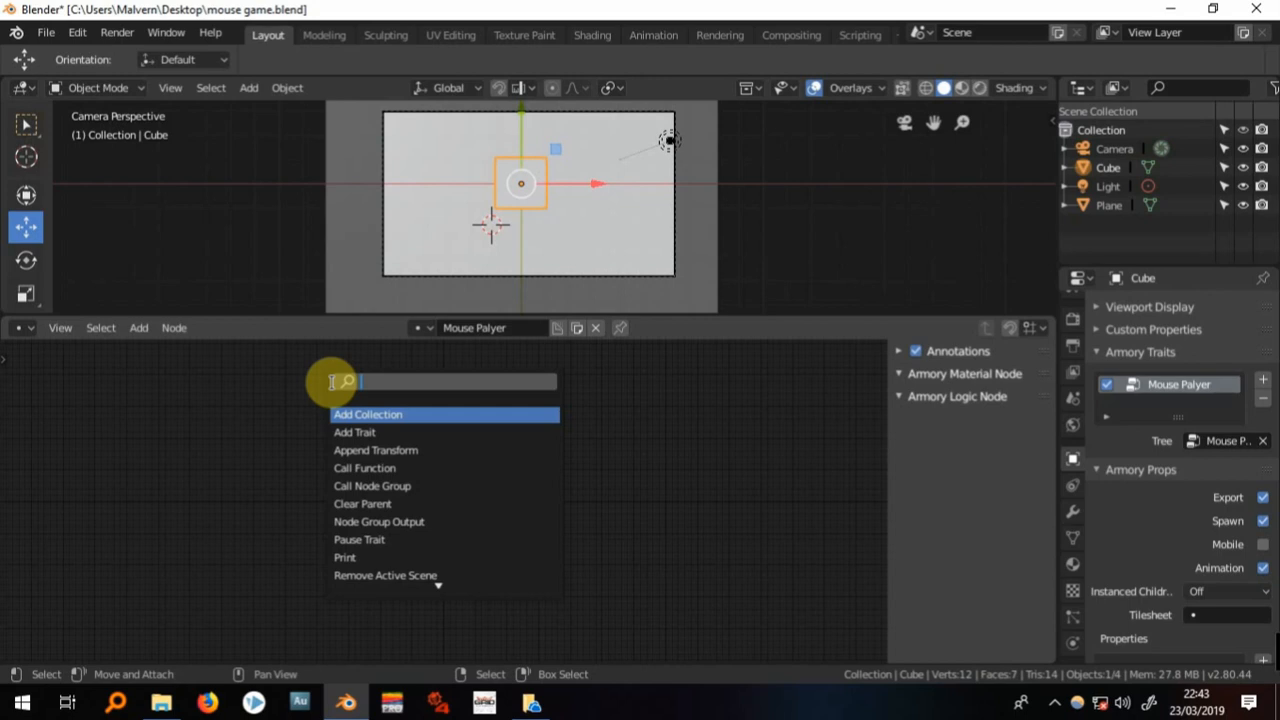
# - Add On Update, Set Location and Mouse Coords nodes to the Mouse Palyer tree
pyautogui.write('on')
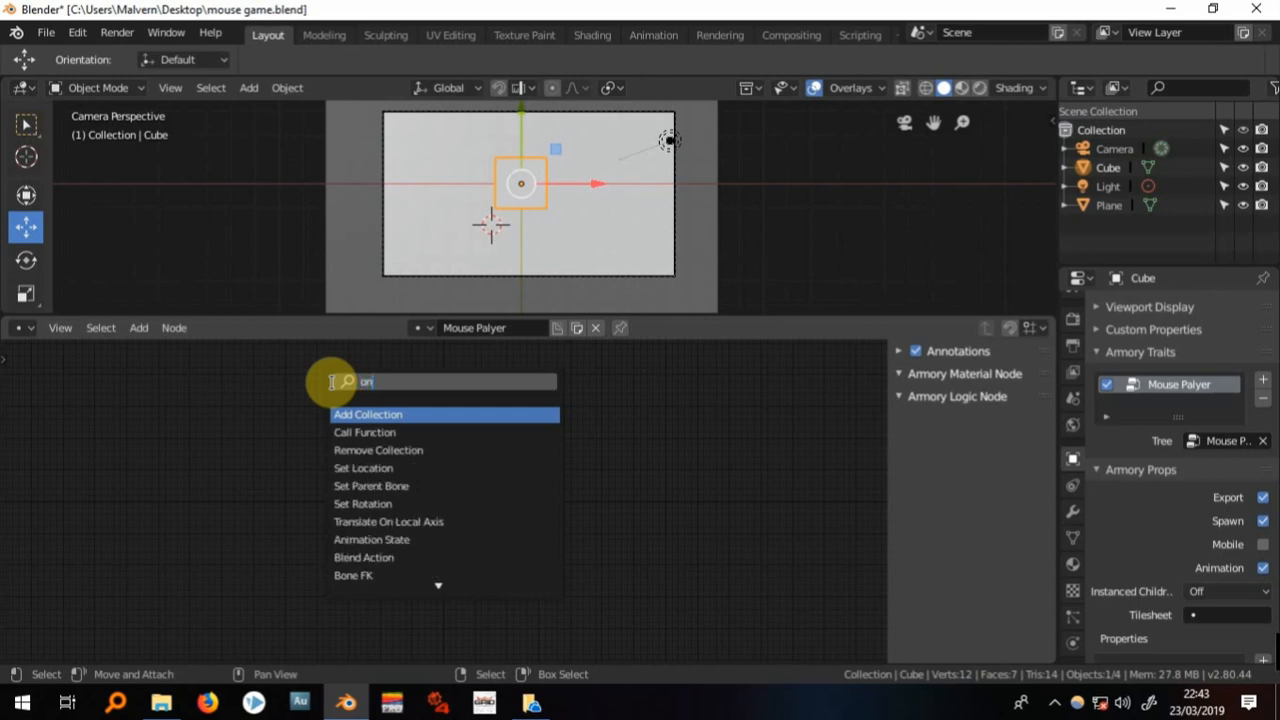
pyautogui.click(367, 414)
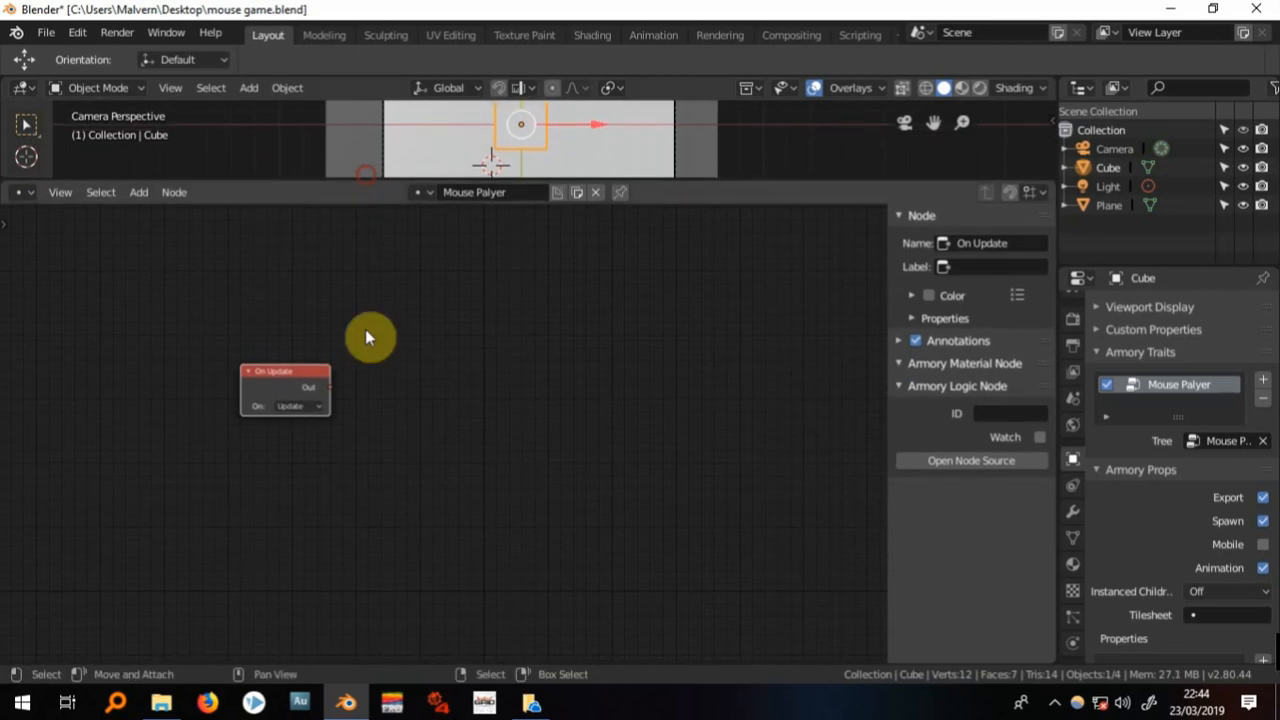
pyautogui.click(370, 337)
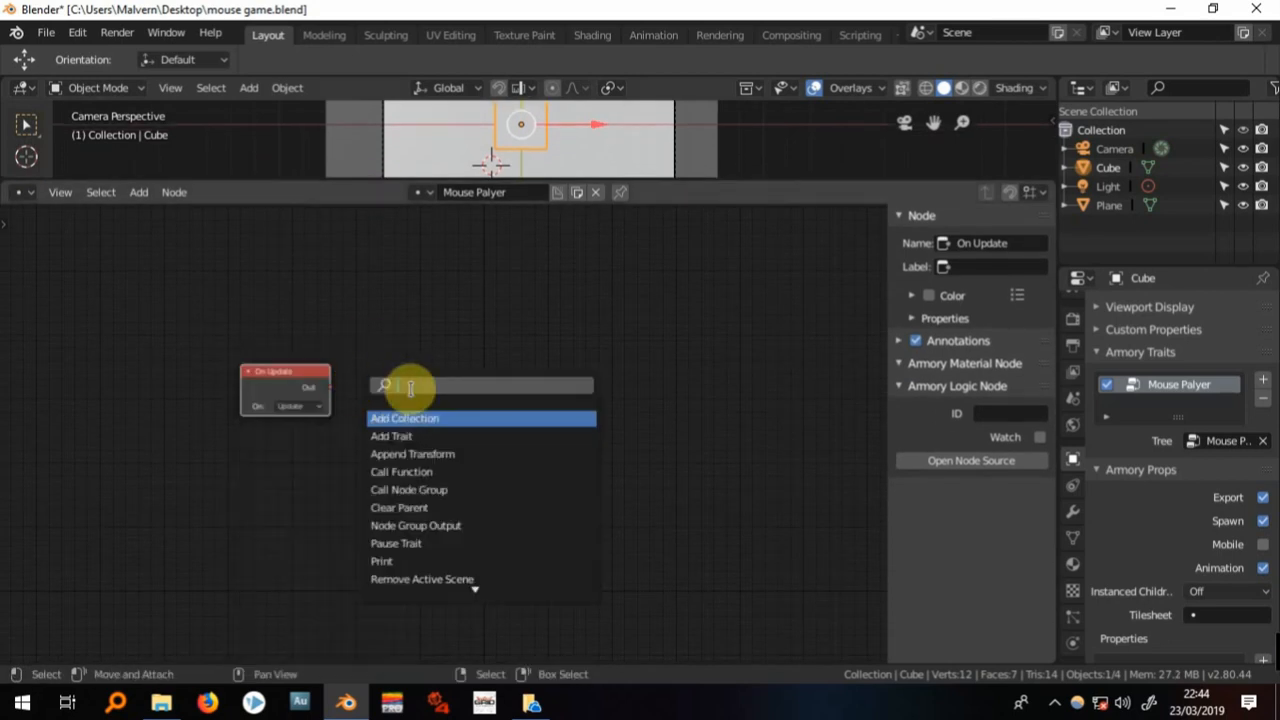
pyautogui.write('set loca')
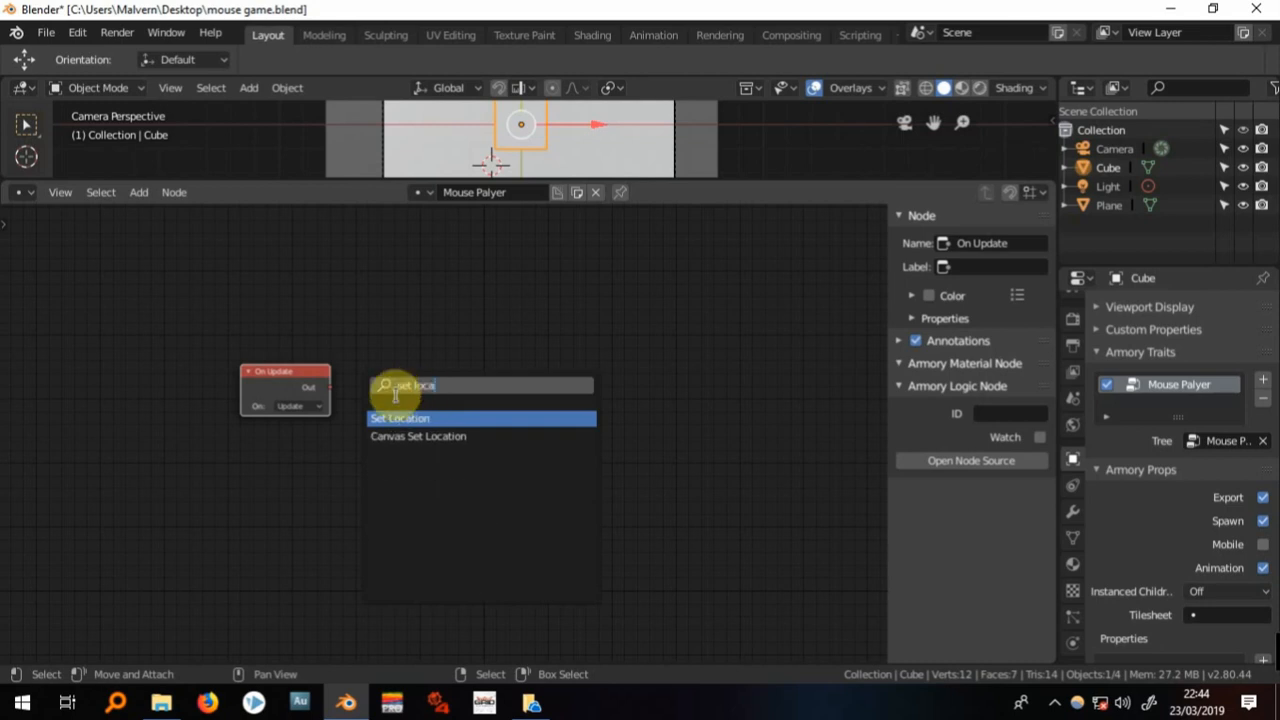
pyautogui.click(399, 418)
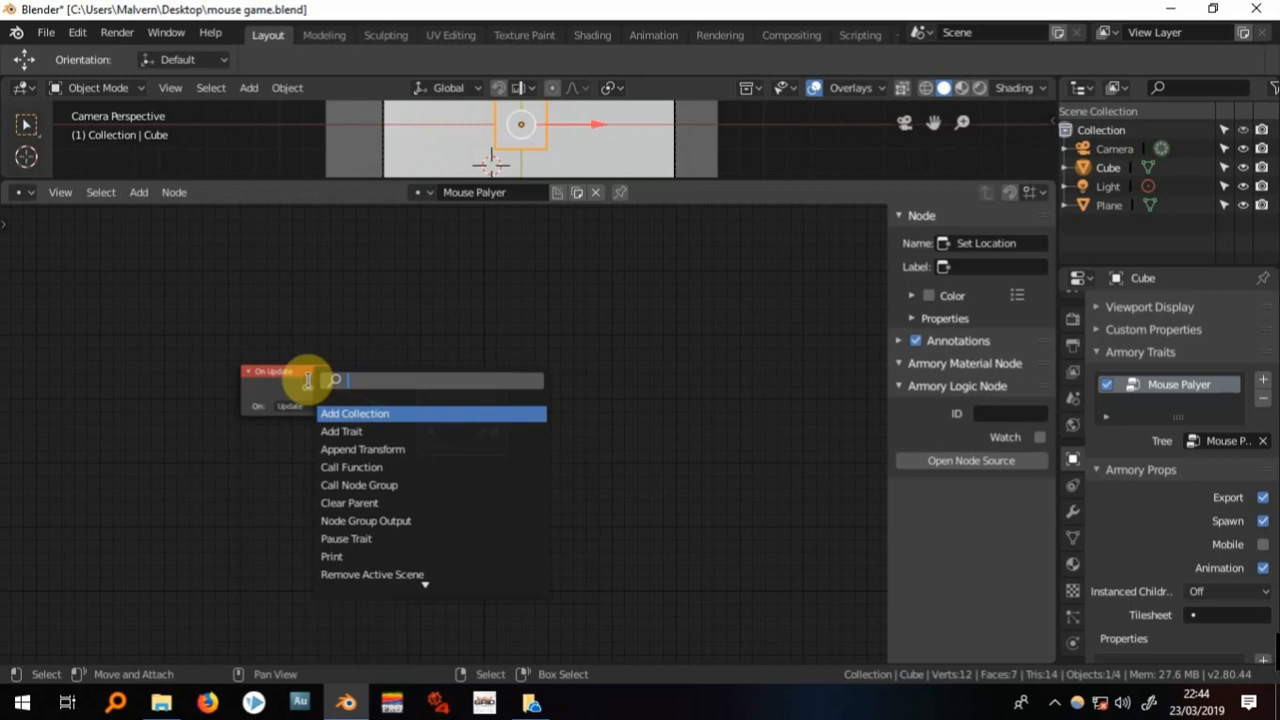
pyautogui.write('mou')
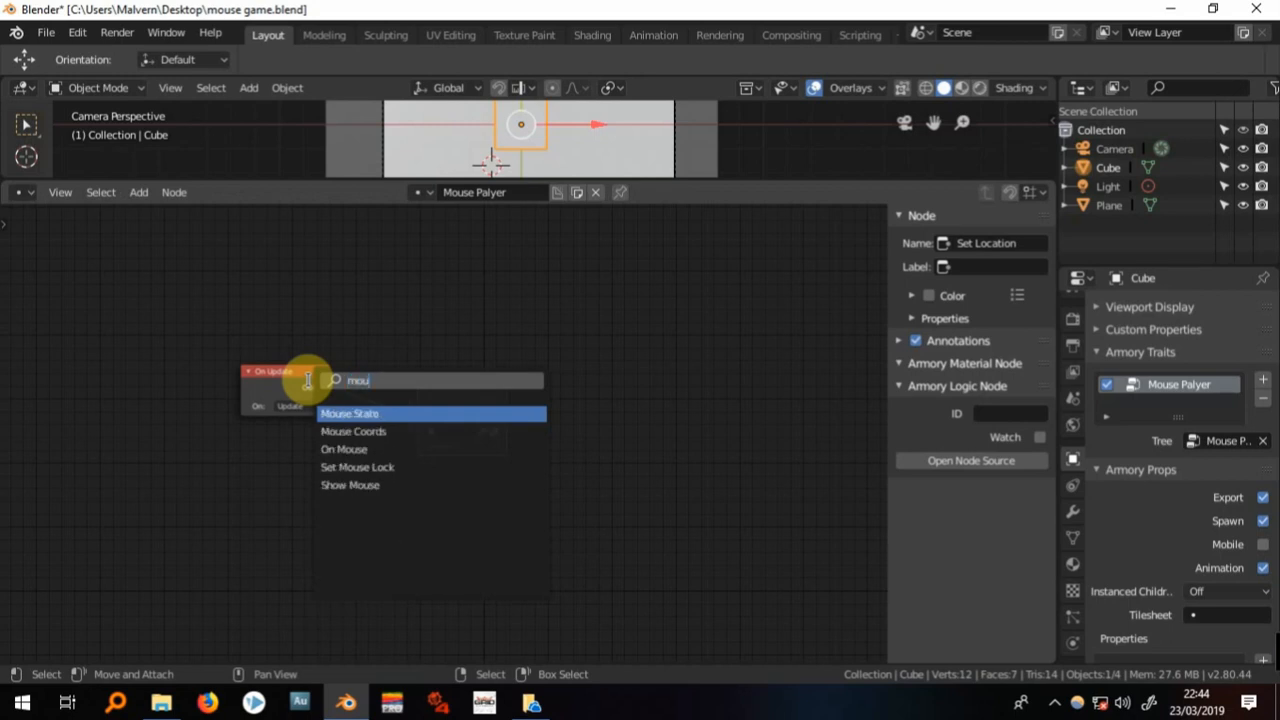
pyautogui.click(353, 431)
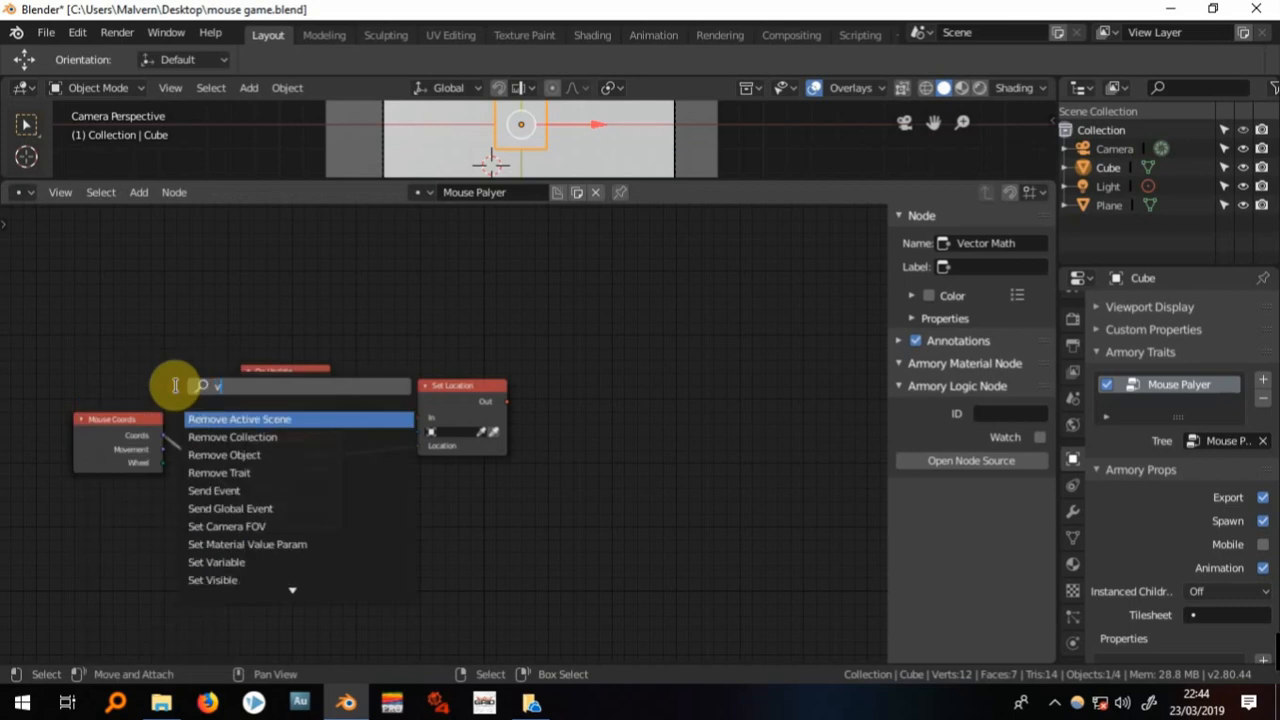
# - Add a Vector node with small X/Y values (0.010) feeding the multiply into Set Location
pyautogui.write('vect')
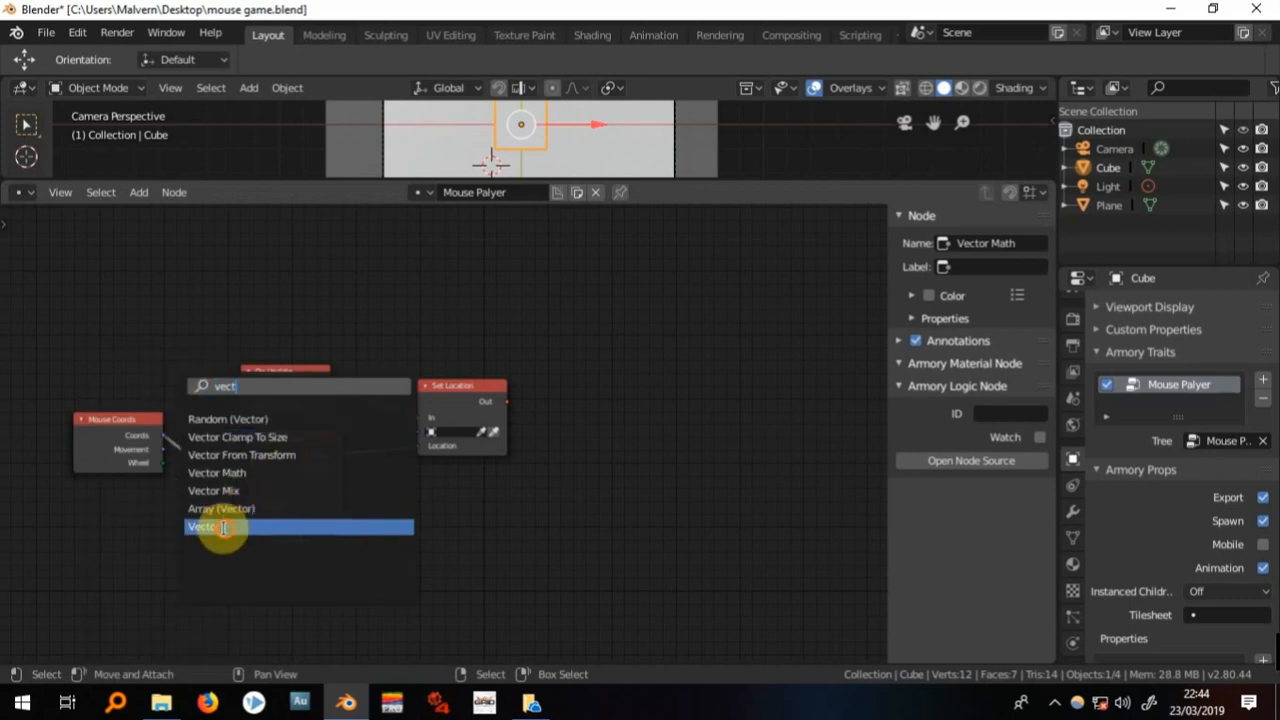
pyautogui.click(200, 527)
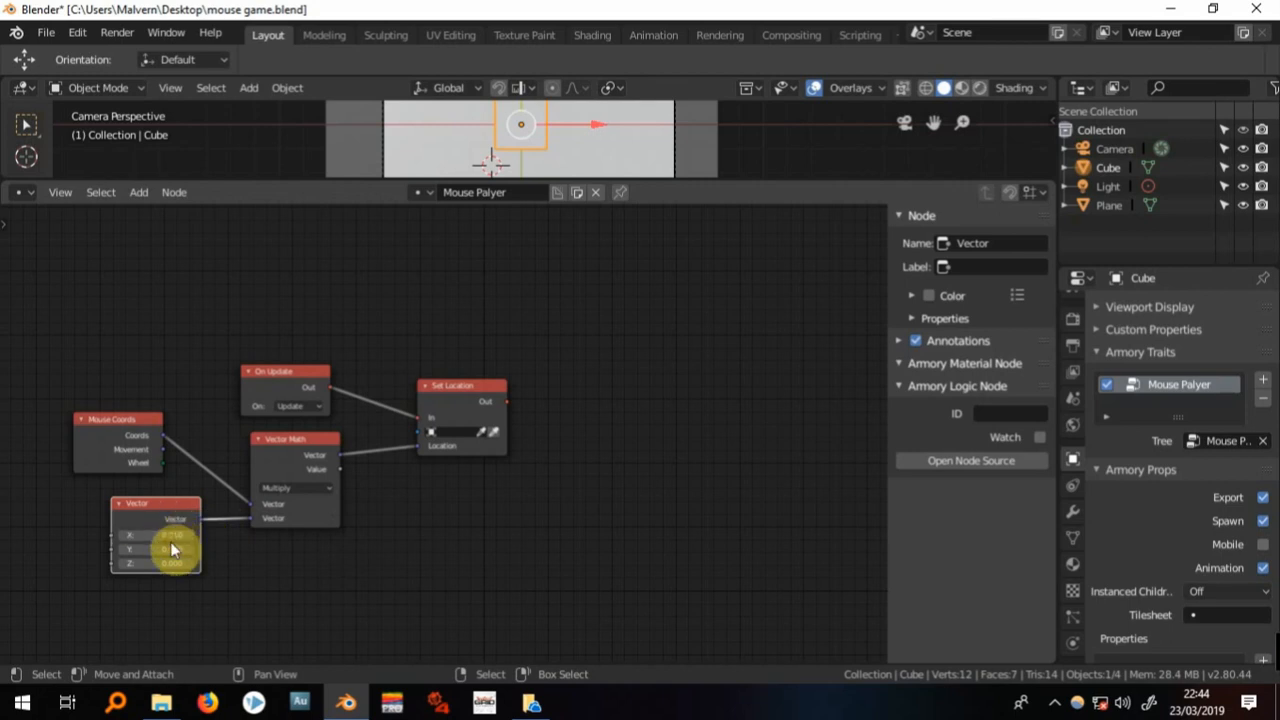
pyautogui.click(165, 548)
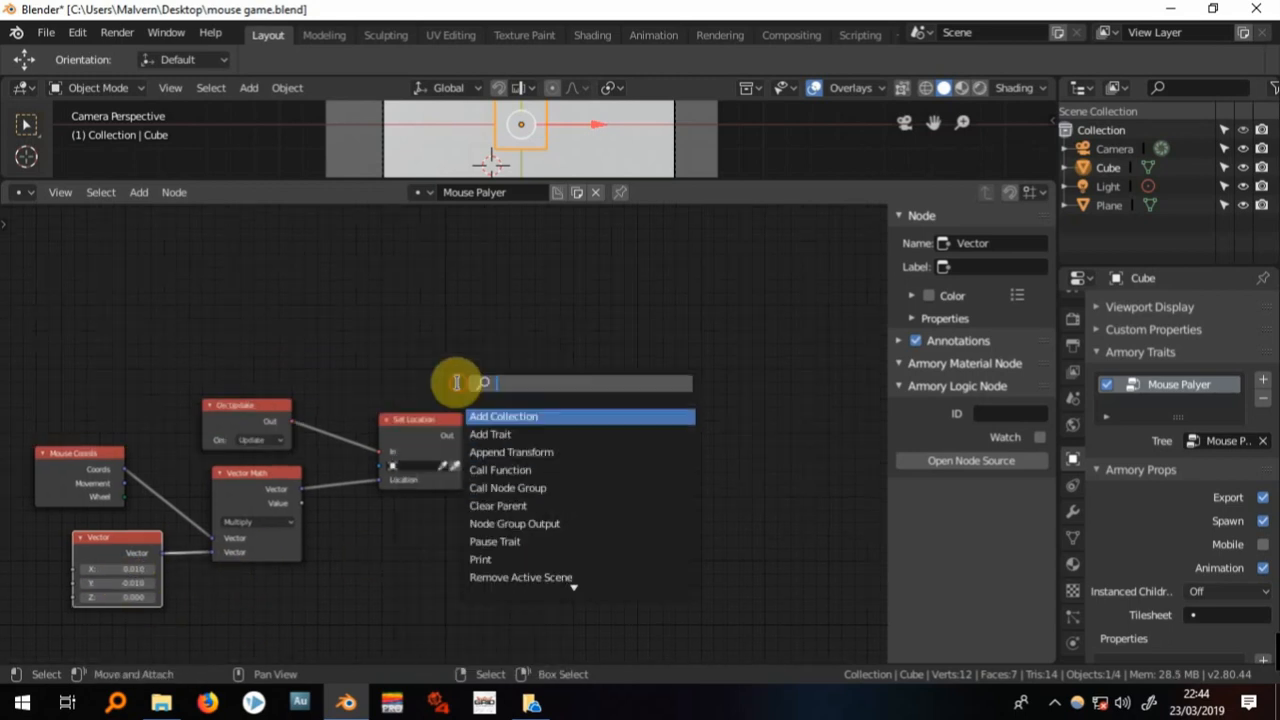
# - Add a Translate Object node connected after Set Location's Out socket
pyautogui.write('transl')
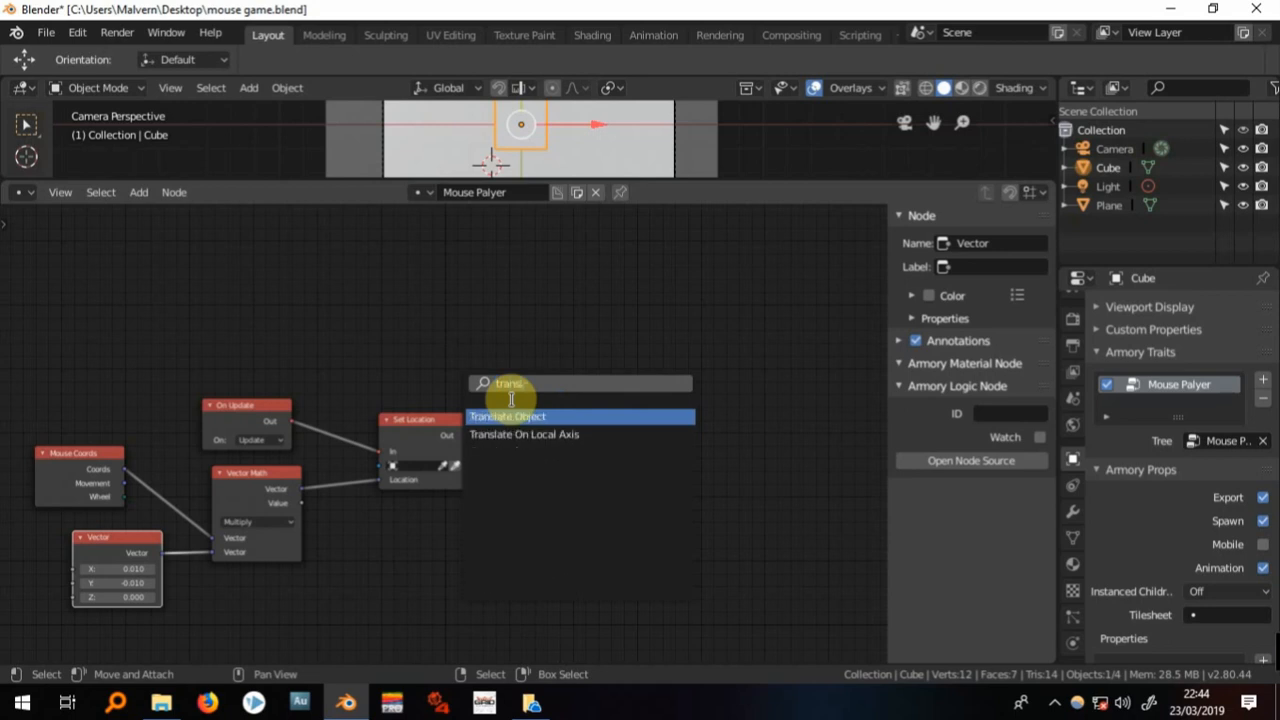
pyautogui.click(506, 416)
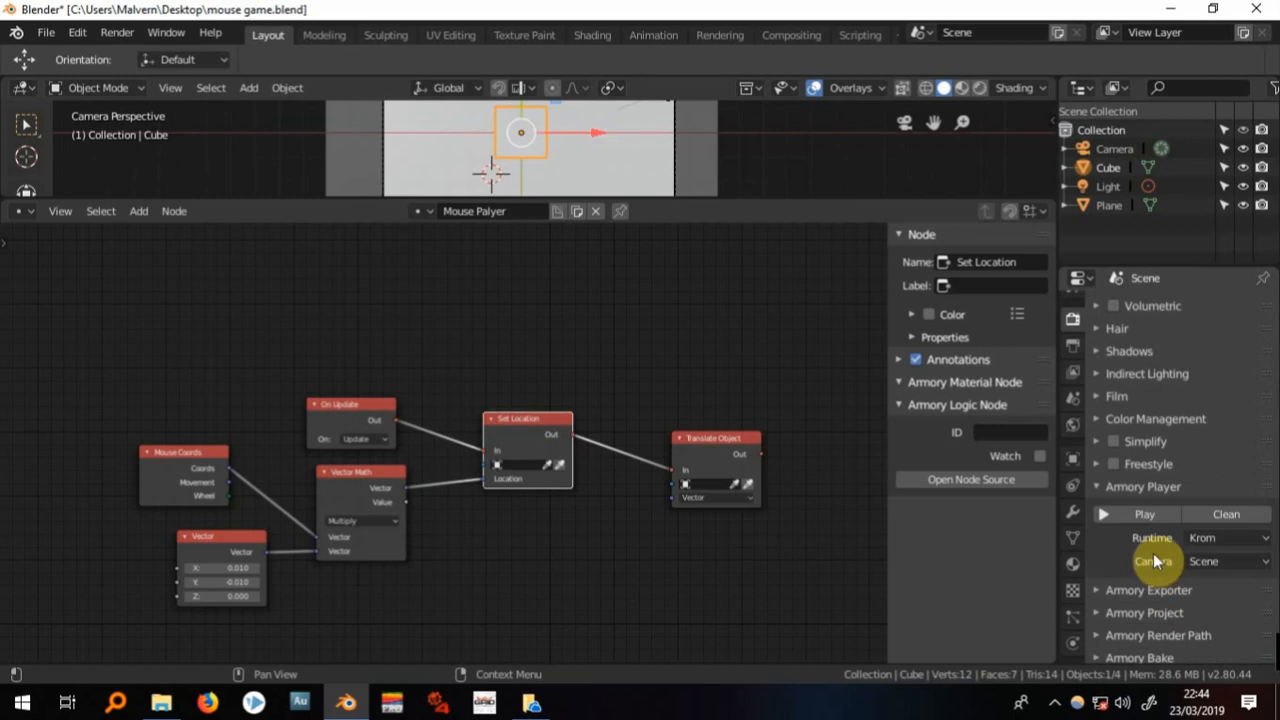
# - Hit Play under Armory Player to compile and launch the game for a mouse-follow test
pyautogui.click(1138, 514)
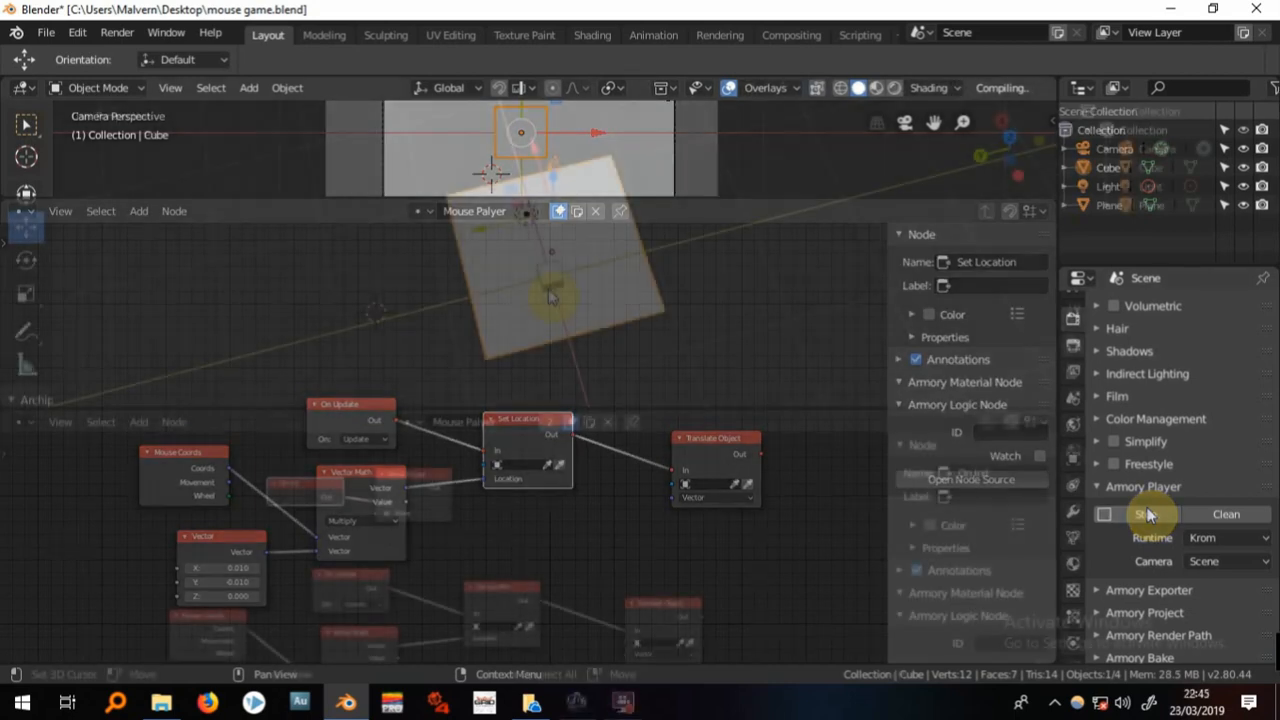
pyautogui.click(1147, 514)
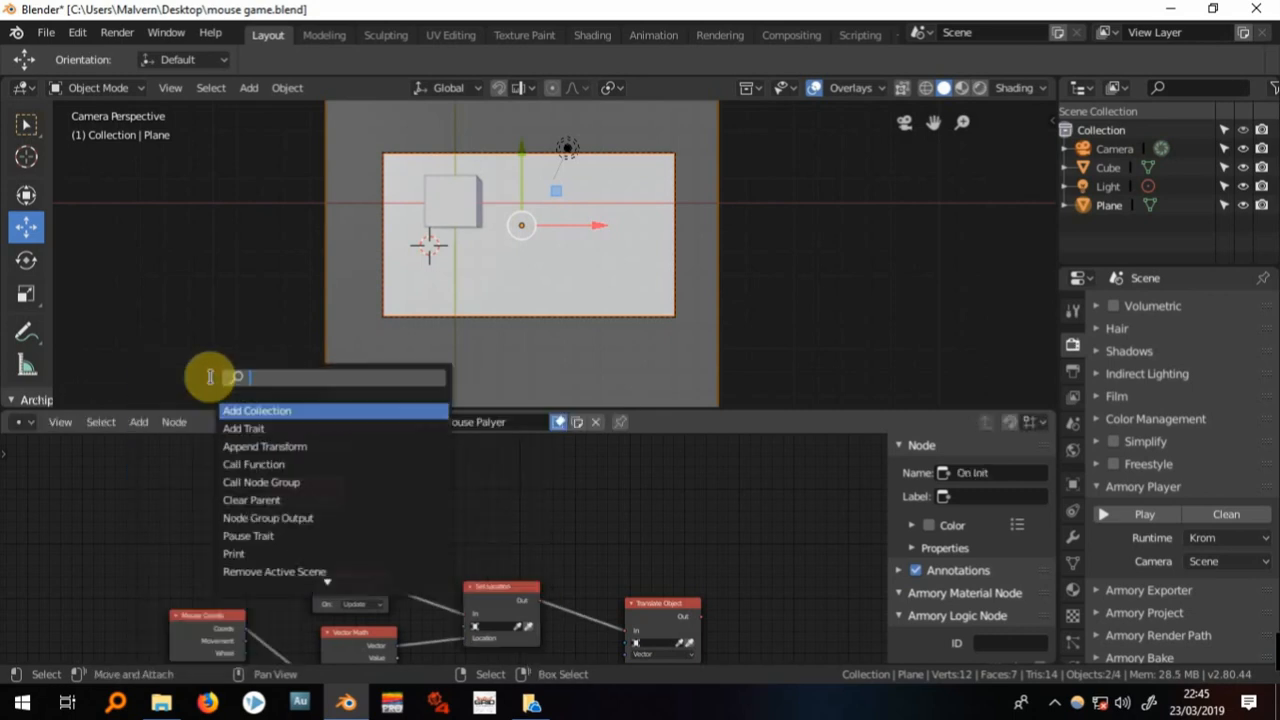
# - Add On Init and Show Mouse nodes and wire On Init Out into Show Mouse In
pyautogui.click(400, 465)
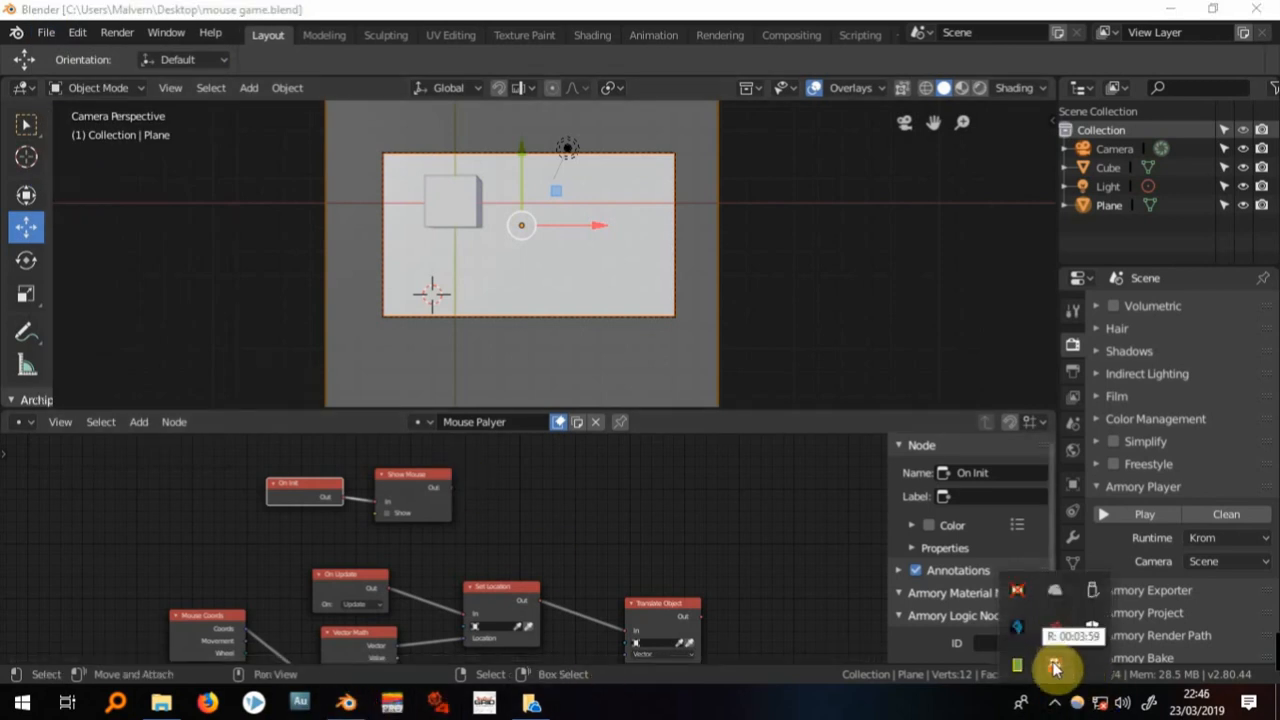
pyautogui.click(1057, 669)
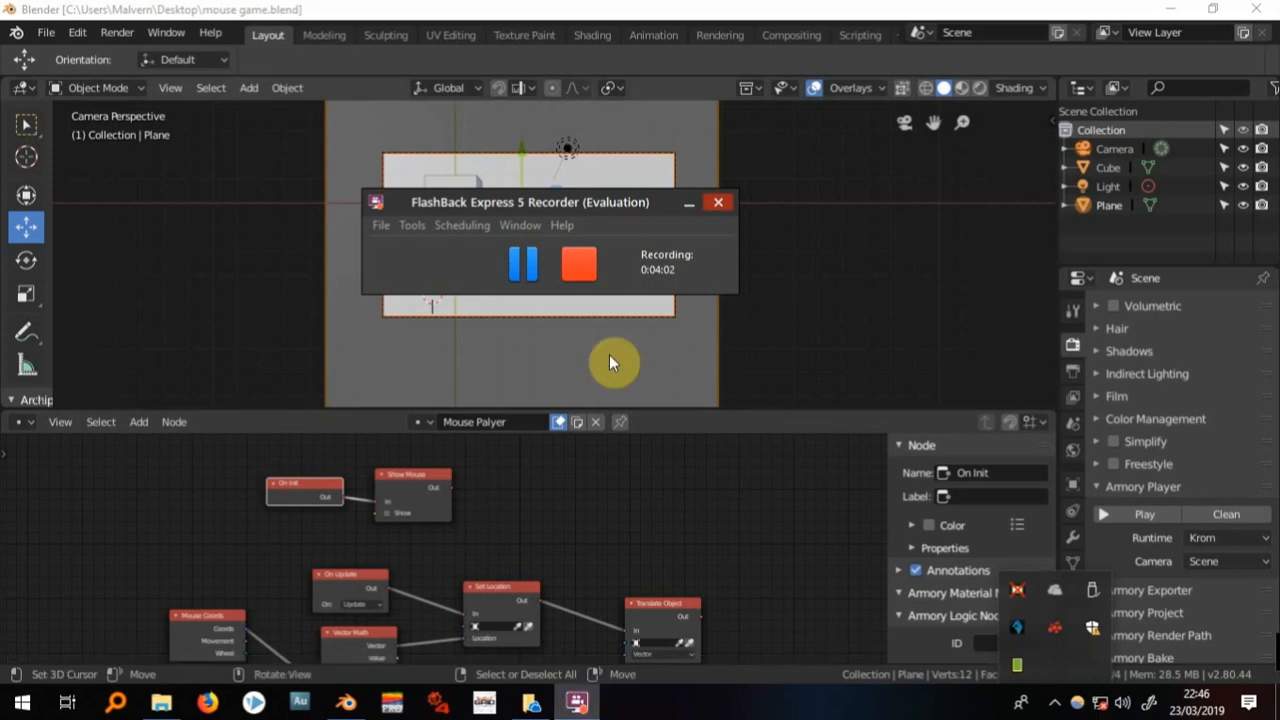